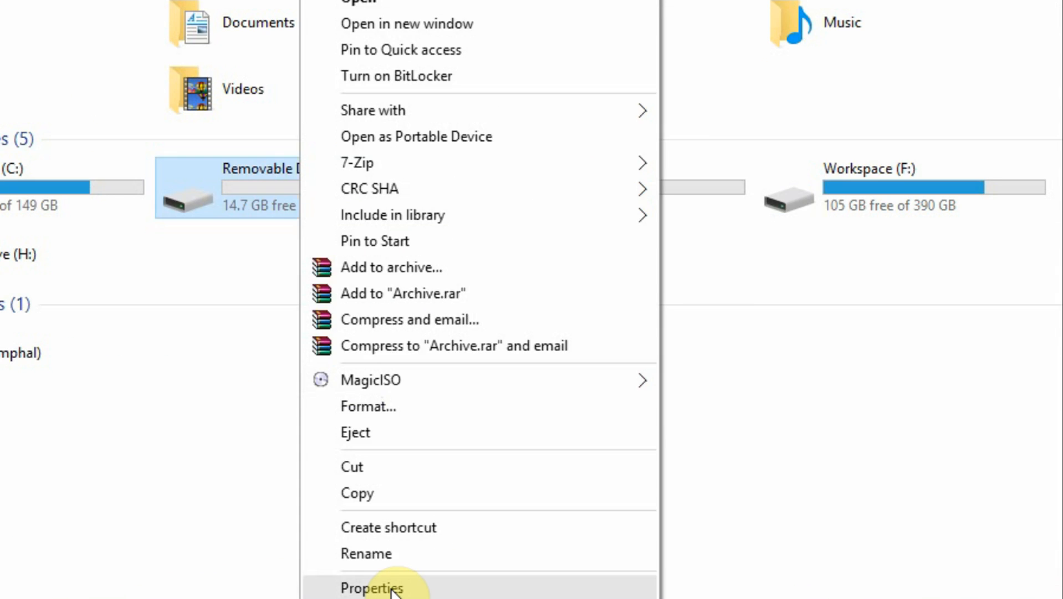
# View the properties and contents of Removable Disk (D:) from This PC.
pyautogui.click(372, 587)
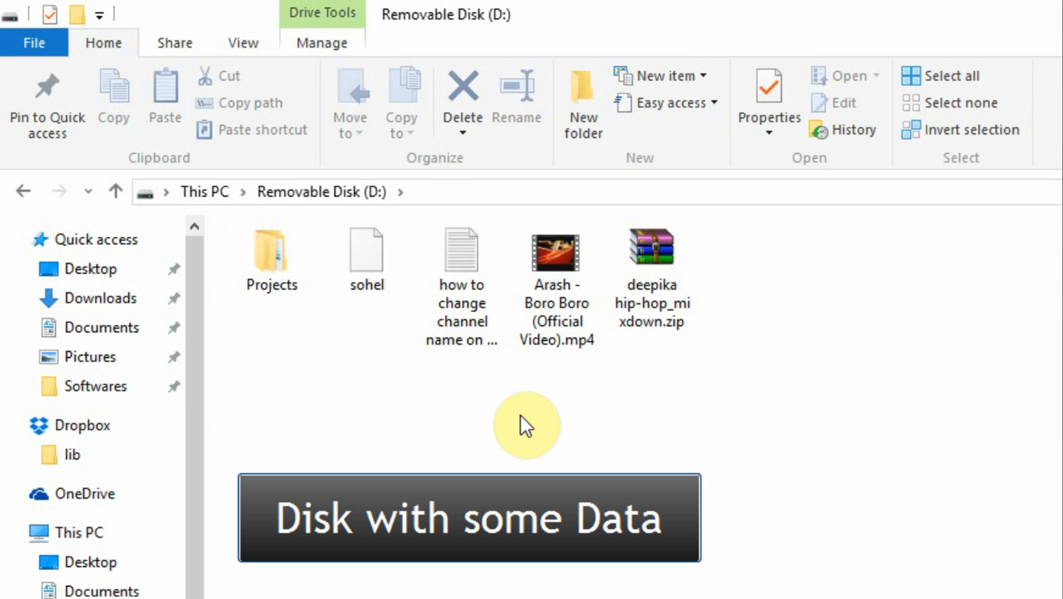
pyautogui.click(13, 582)
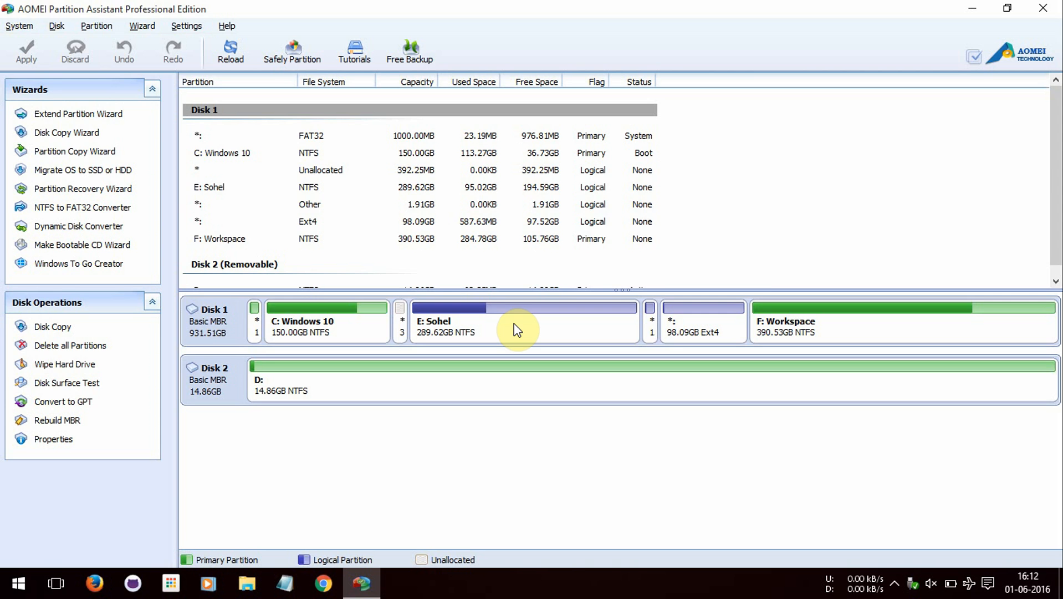
pyautogui.moveTo(366, 398)
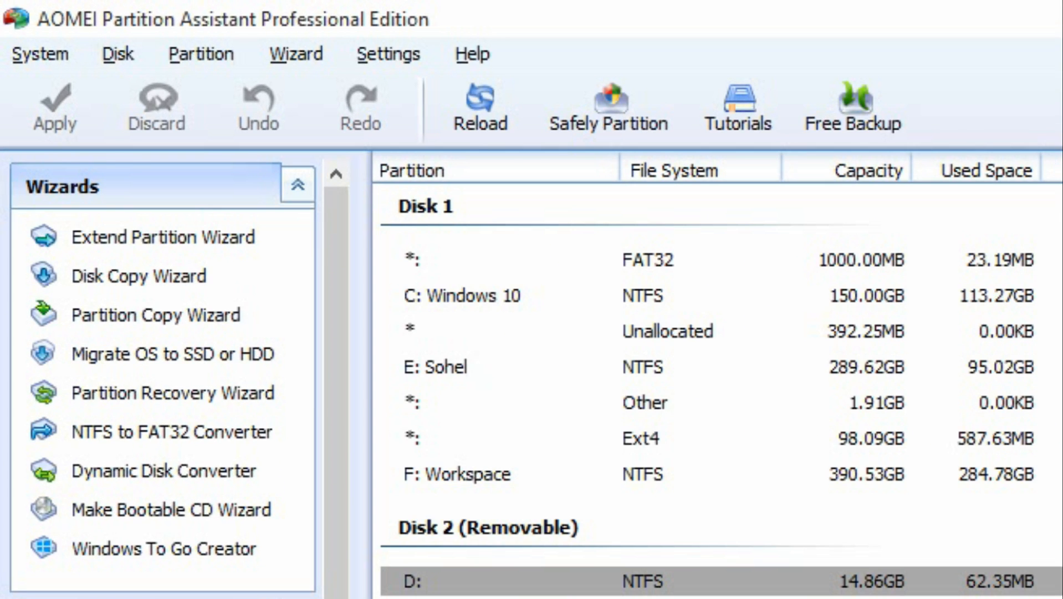
# Select the removable D: partition on Disk 2 and launch the NTFS to FAT32 Converter.
pyautogui.click(172, 432)
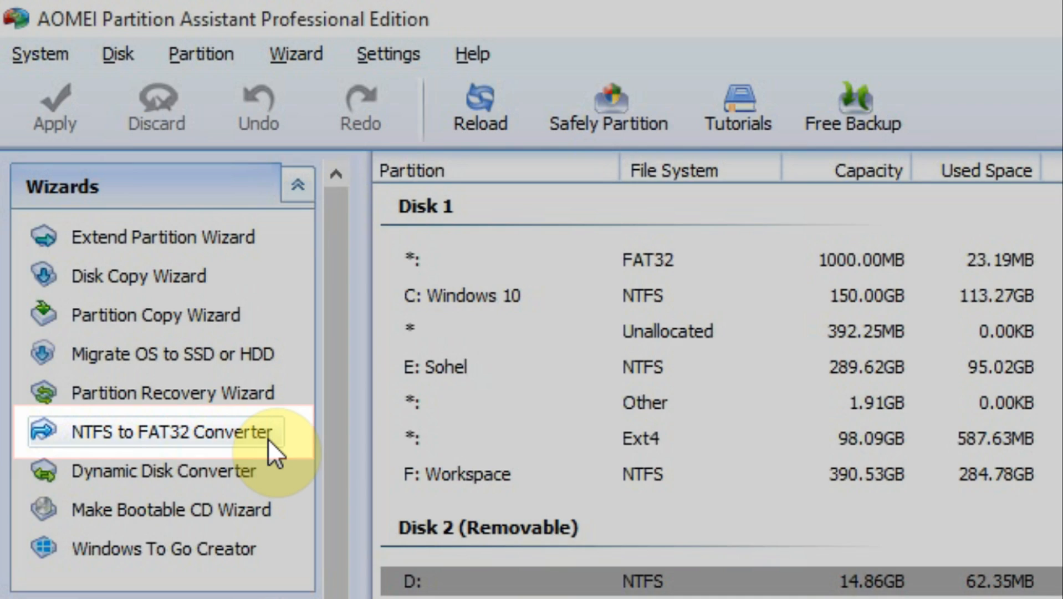
pyautogui.click(173, 432)
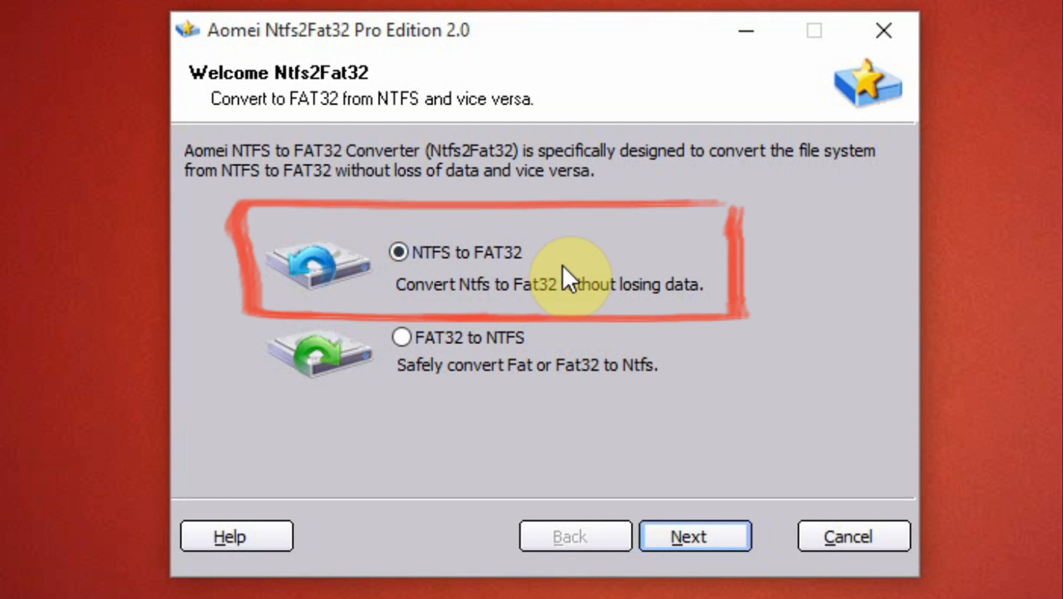
# Run the wizard on drive D:, confirming the NTFS to FAT32 conversion through to completion.
pyautogui.click(693, 536)
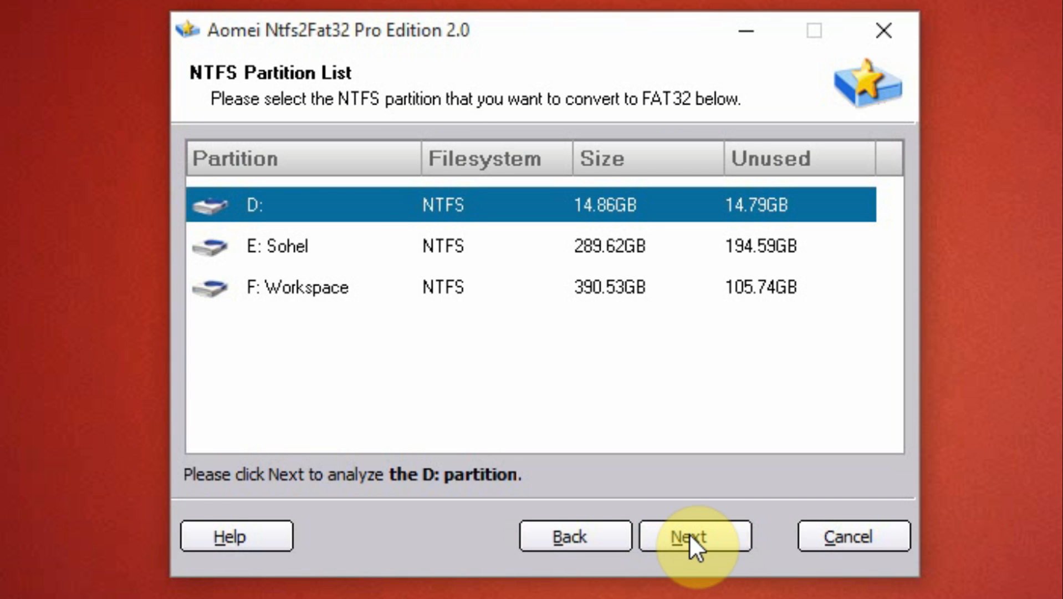
pyautogui.moveTo(372, 237)
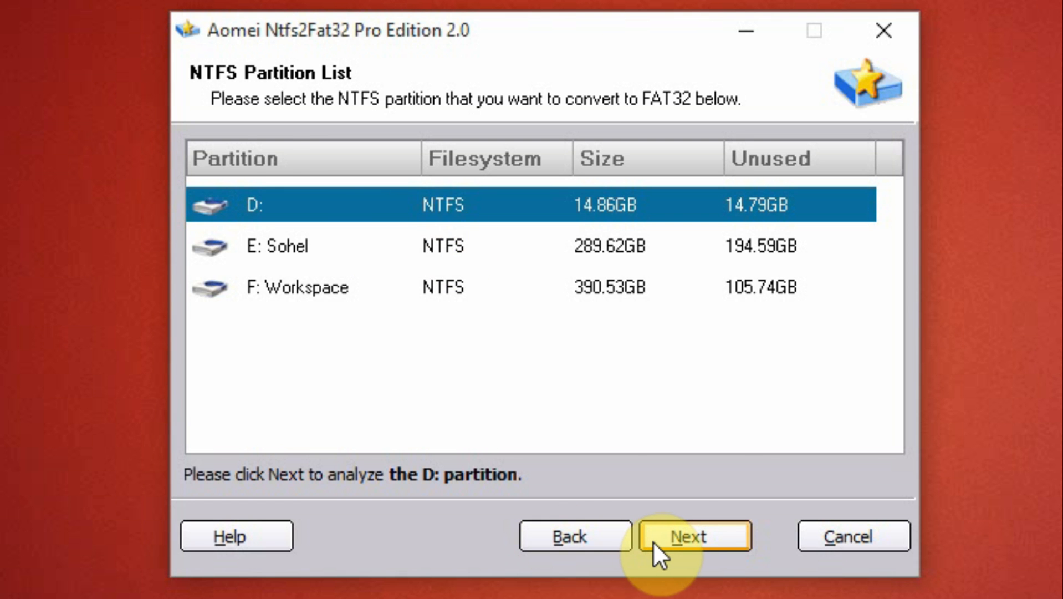
pyautogui.click(693, 536)
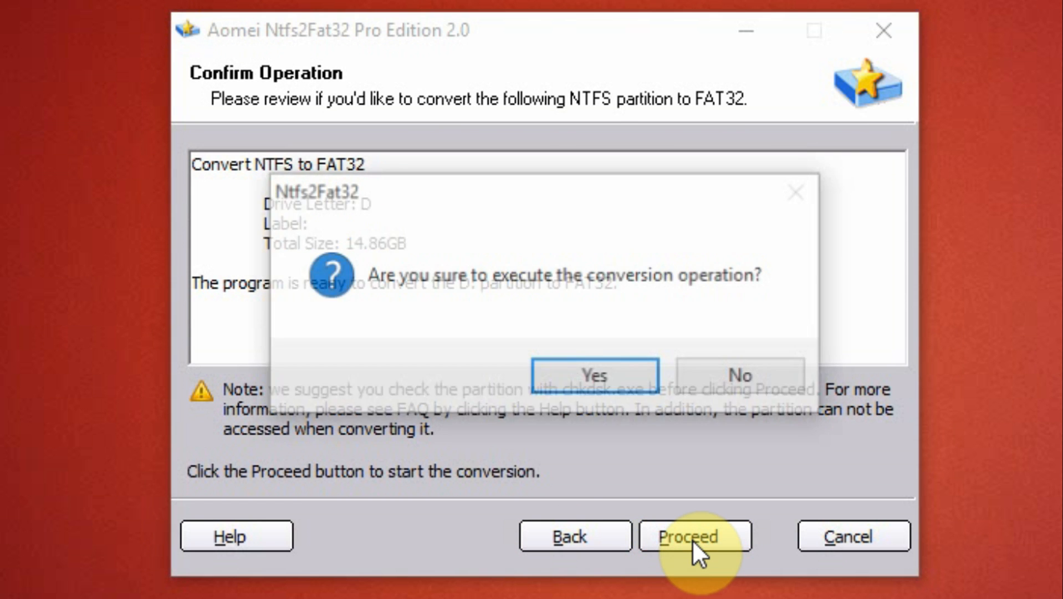
pyautogui.click(592, 375)
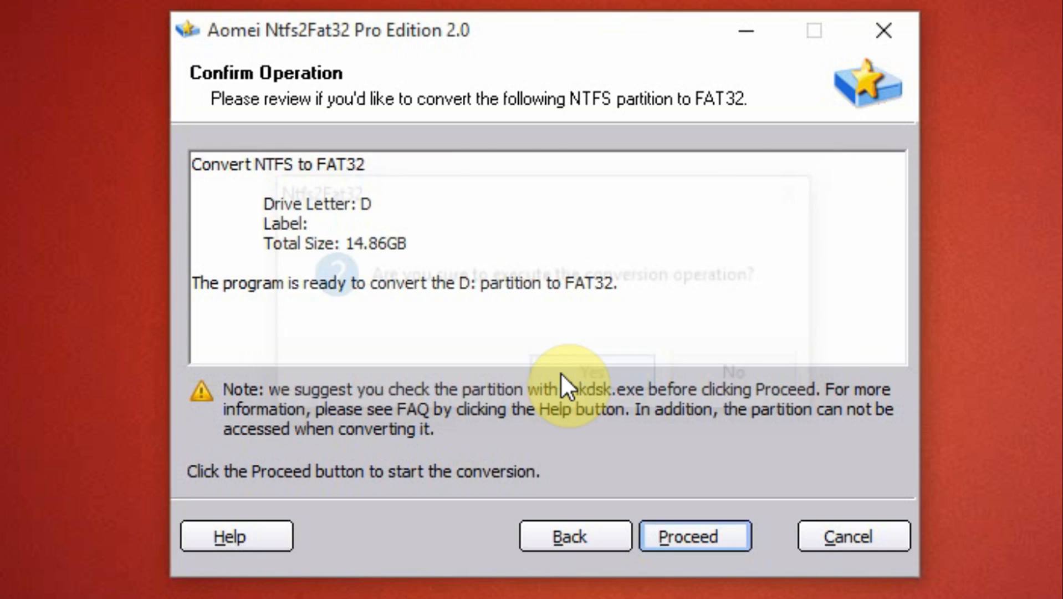
pyautogui.click(594, 372)
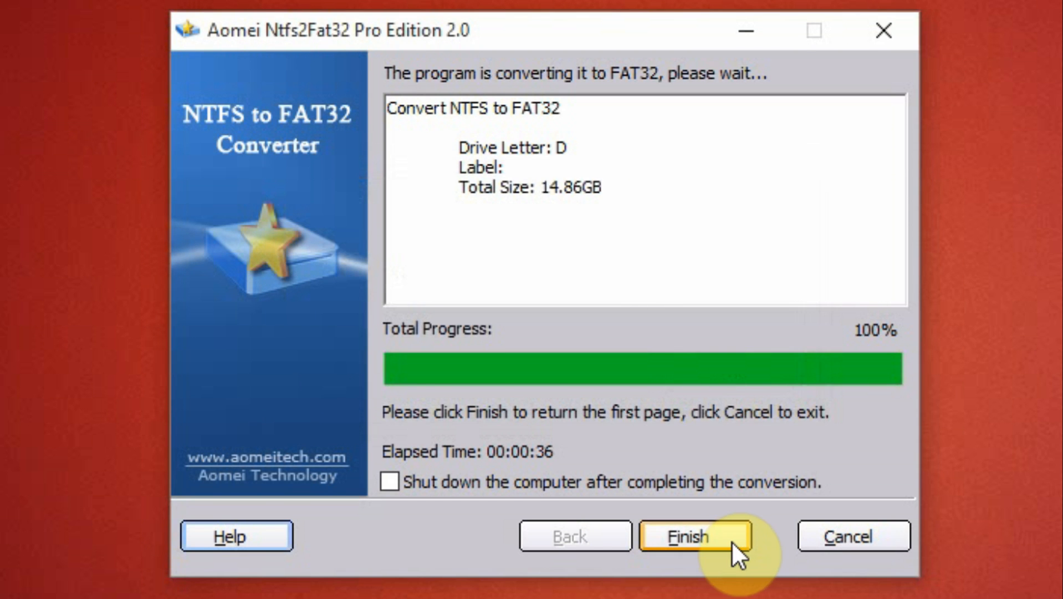
pyautogui.click(694, 535)
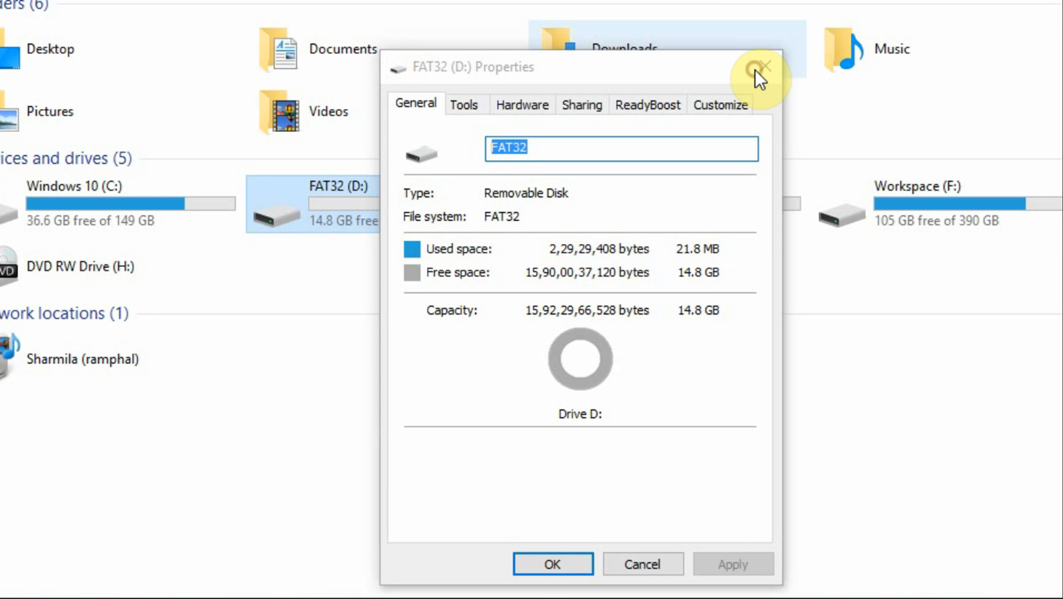
# Check D: now reports FAT32 in its properties and view its intact files.
pyautogui.click(753, 67)
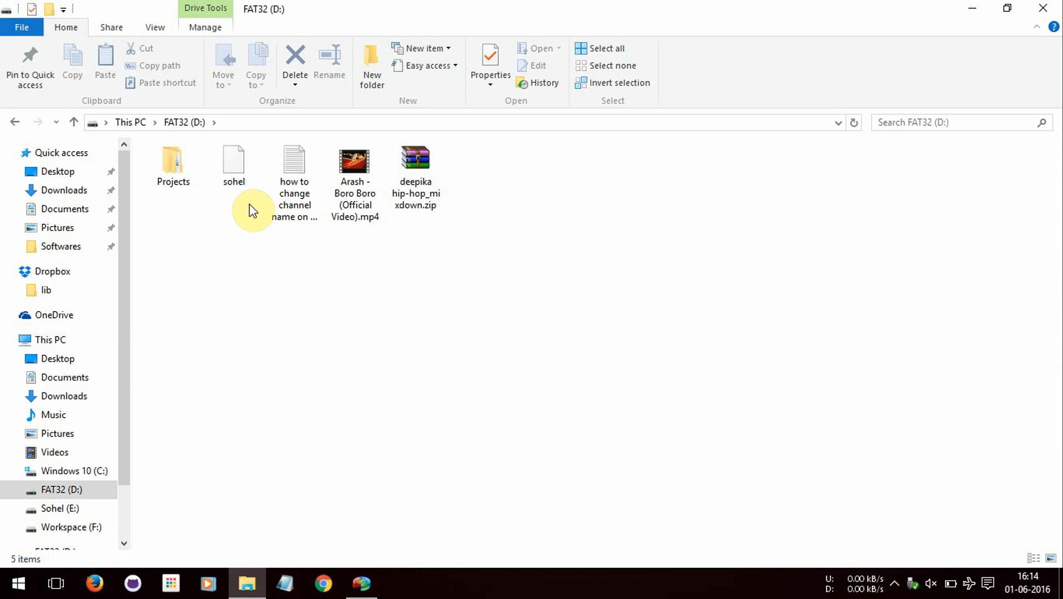